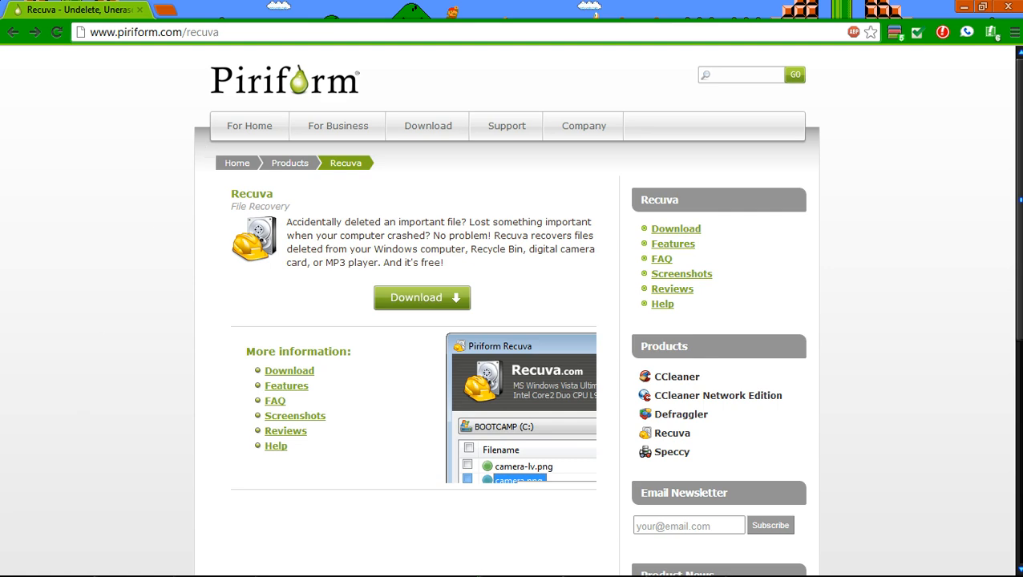
mouse_move(431, 298)
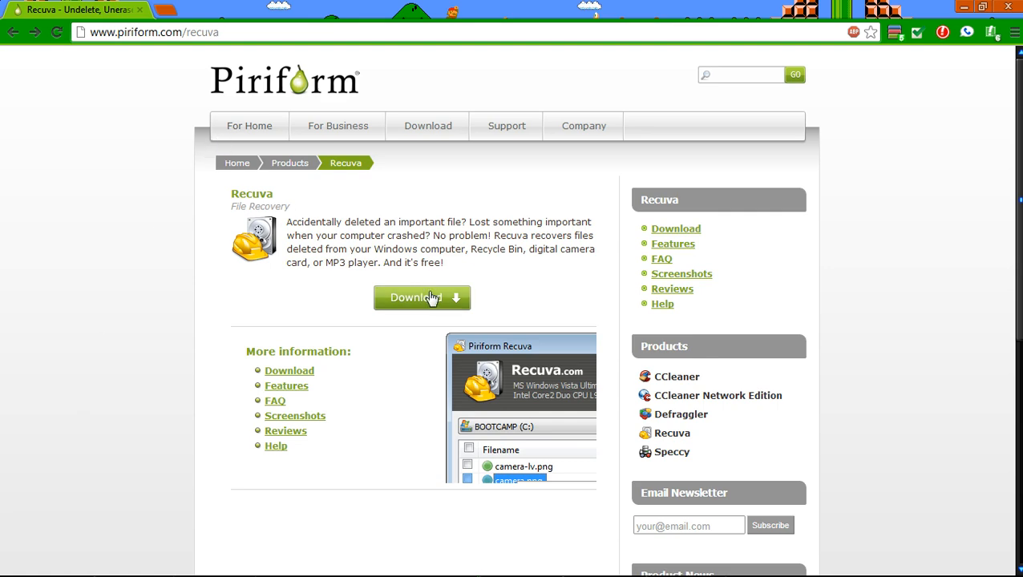
- Download the Recuva installer rcsetup143.exe and run it from Chrome's download bar
left_click(421, 298)
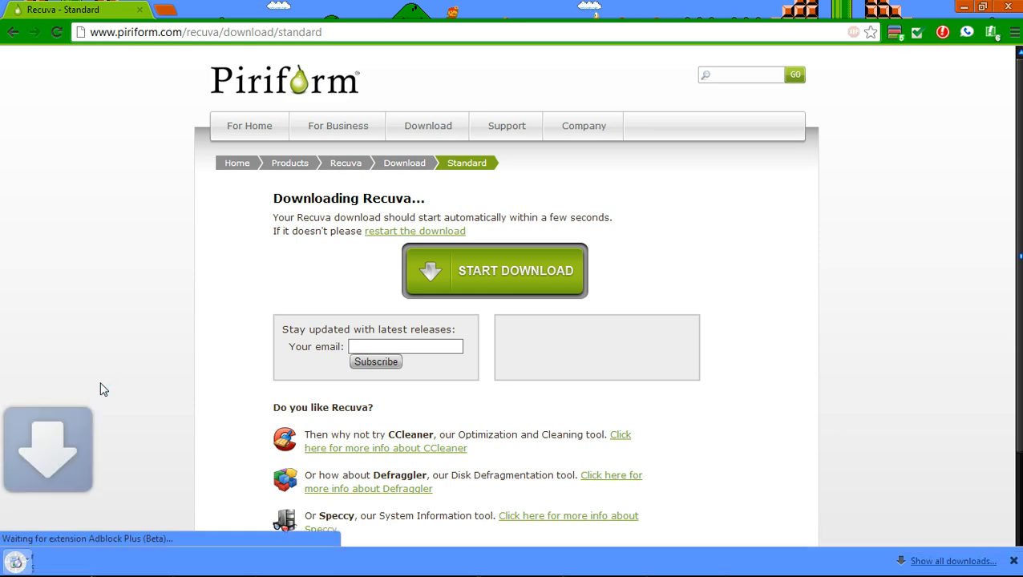
left_click(16, 557)
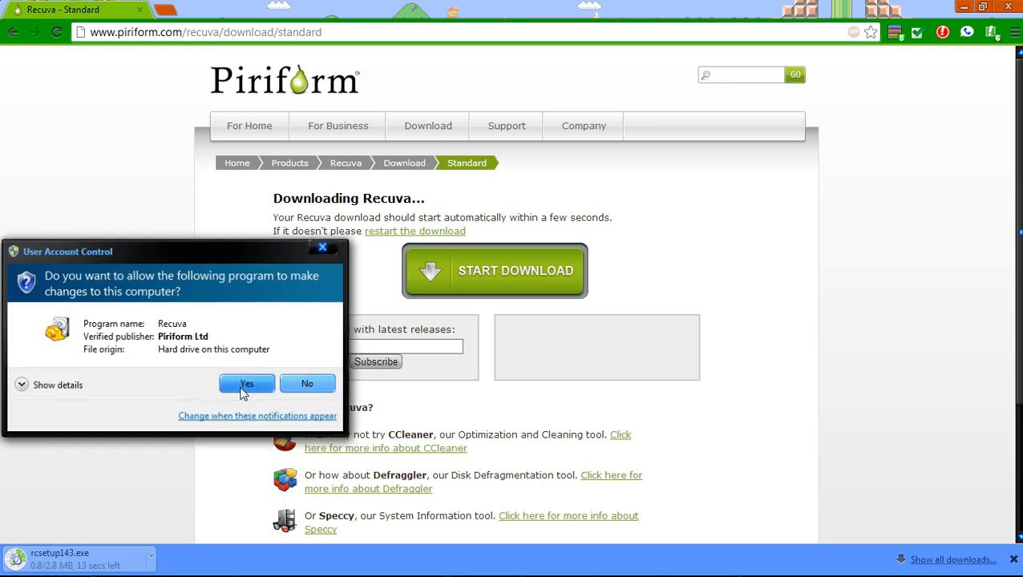
- Approve User Account Control and set the Recuva Wizard to look for Other (all file types)
left_click(247, 383)
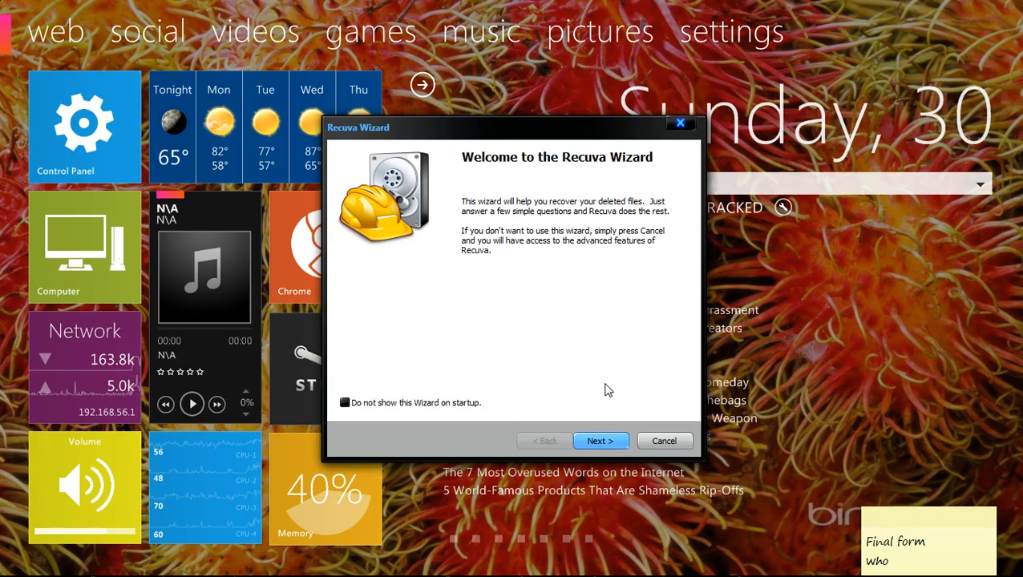
left_click(600, 441)
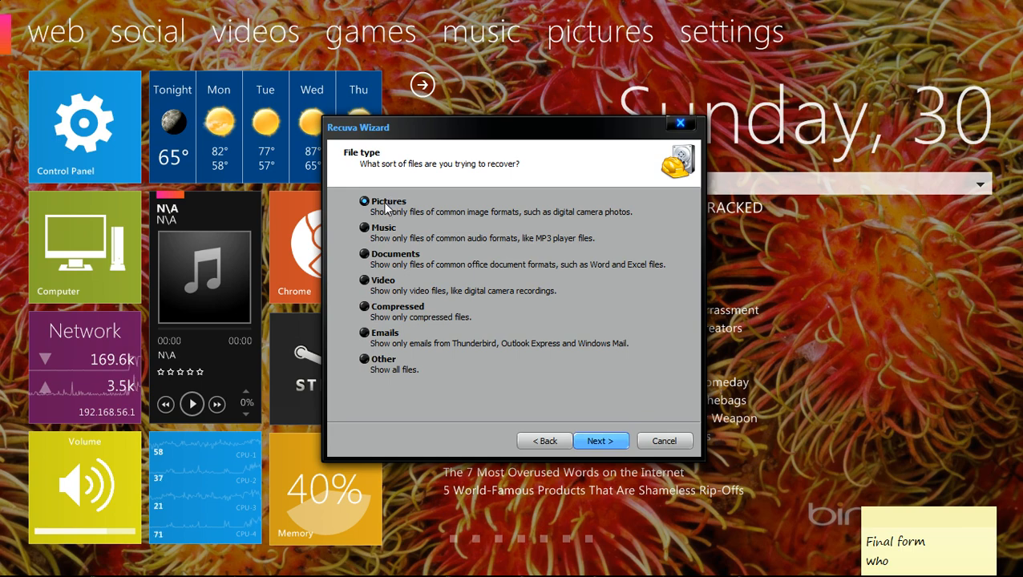
mouse_move(351, 366)
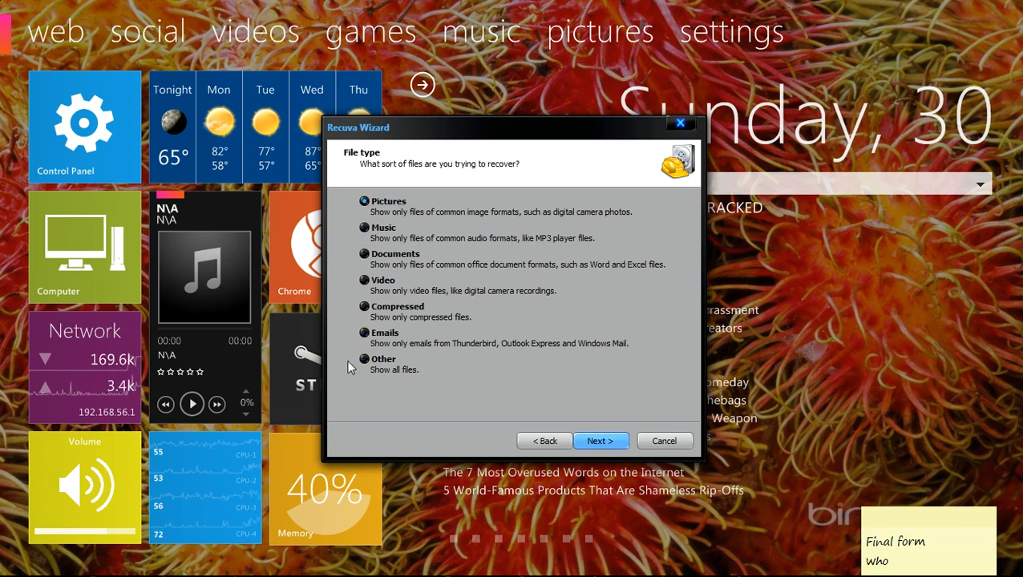
left_click(364, 359)
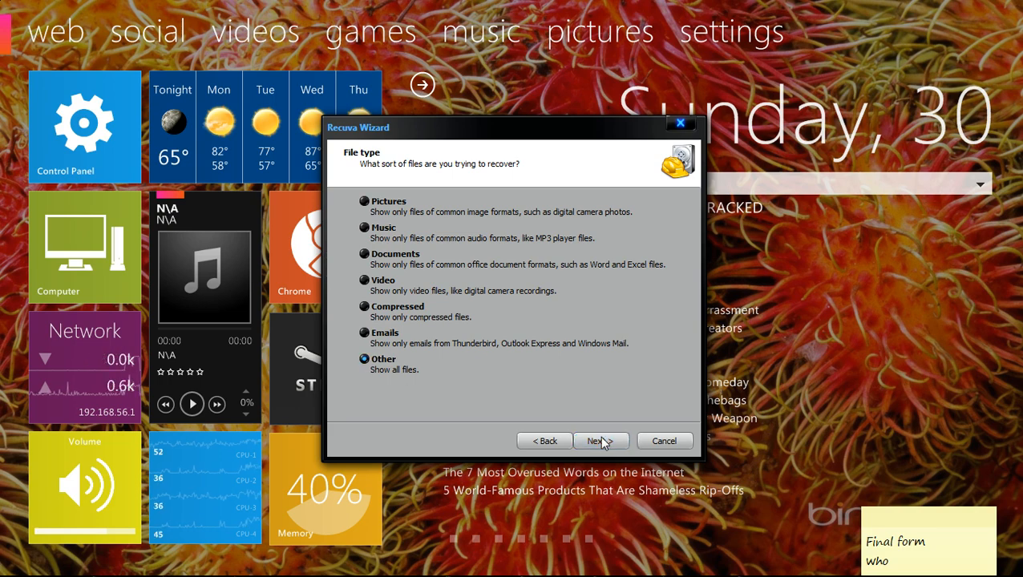
left_click(600, 441)
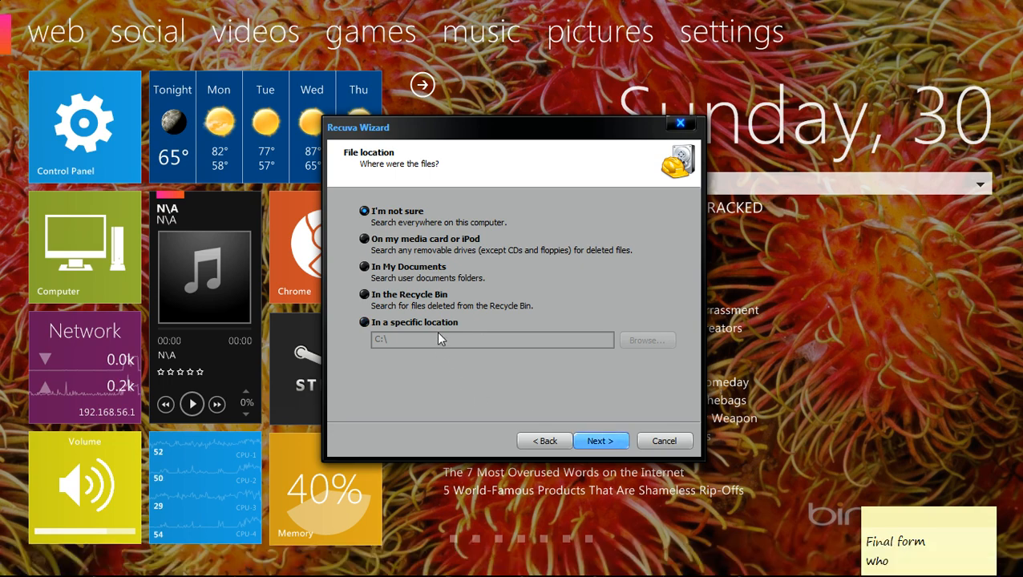
- Switch to the Computer window and open the Flash (F:) drive, which appears empty
left_click(364, 322)
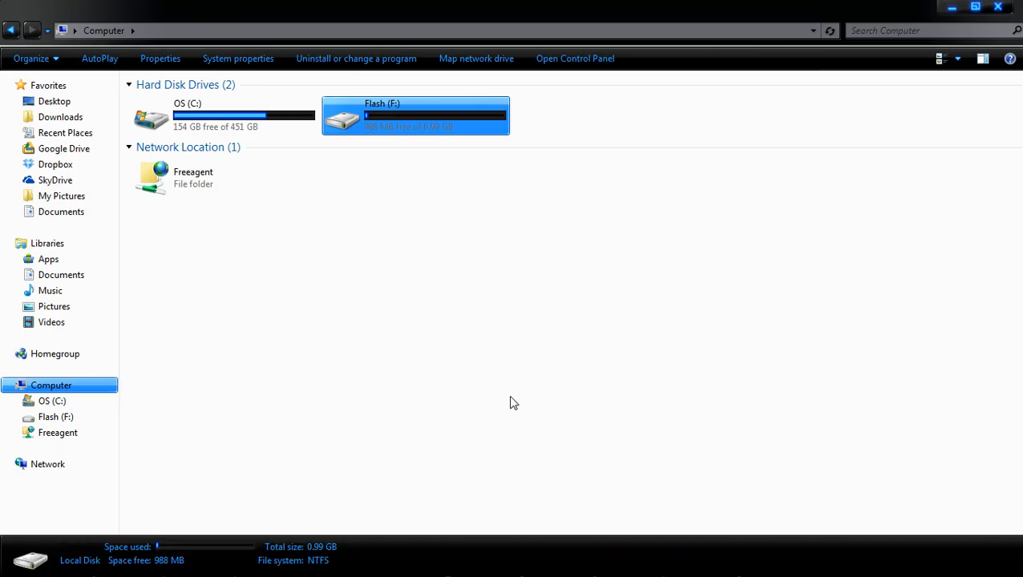
mouse_move(393, 128)
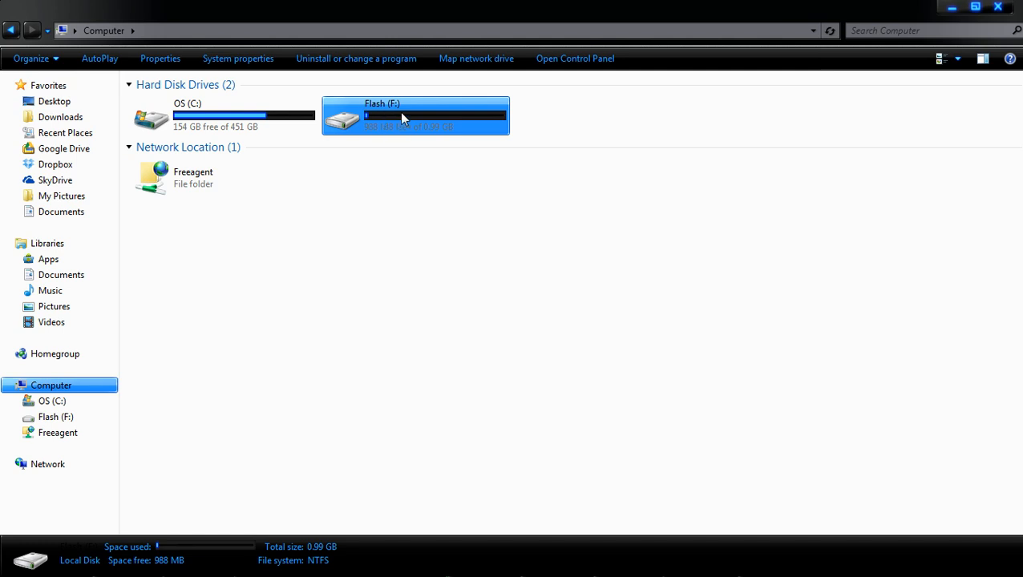
double_click(415, 116)
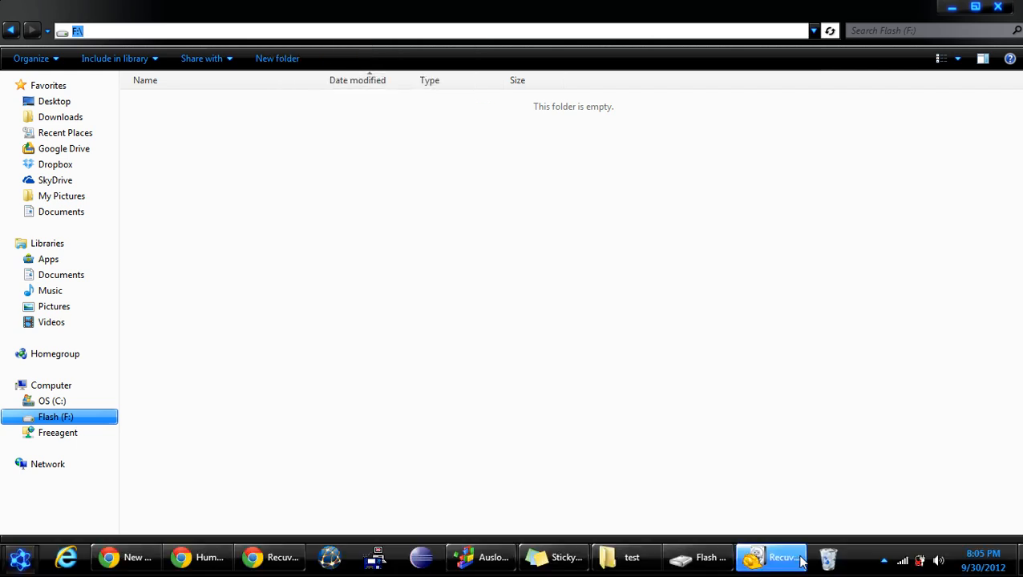
- Target F:\ in the wizard, enable Deep Scan, and start scanning for deleted files
left_click(771, 557)
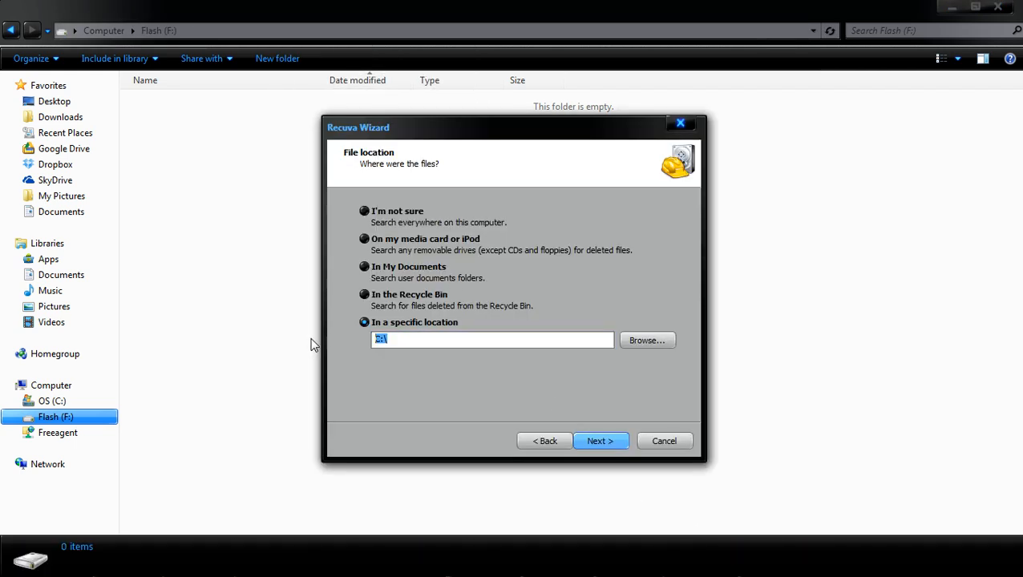
left_click(601, 441)
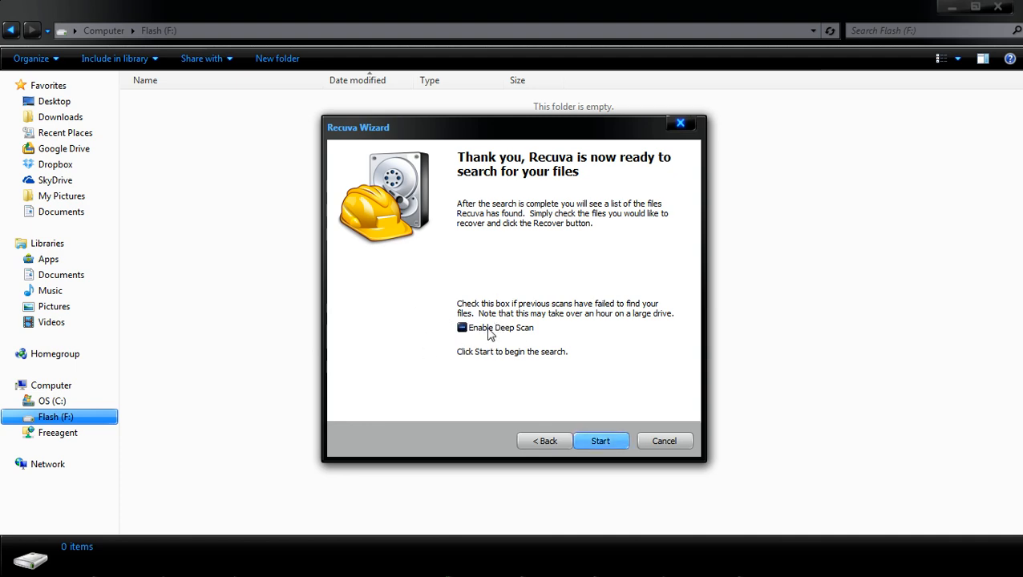
left_click(462, 328)
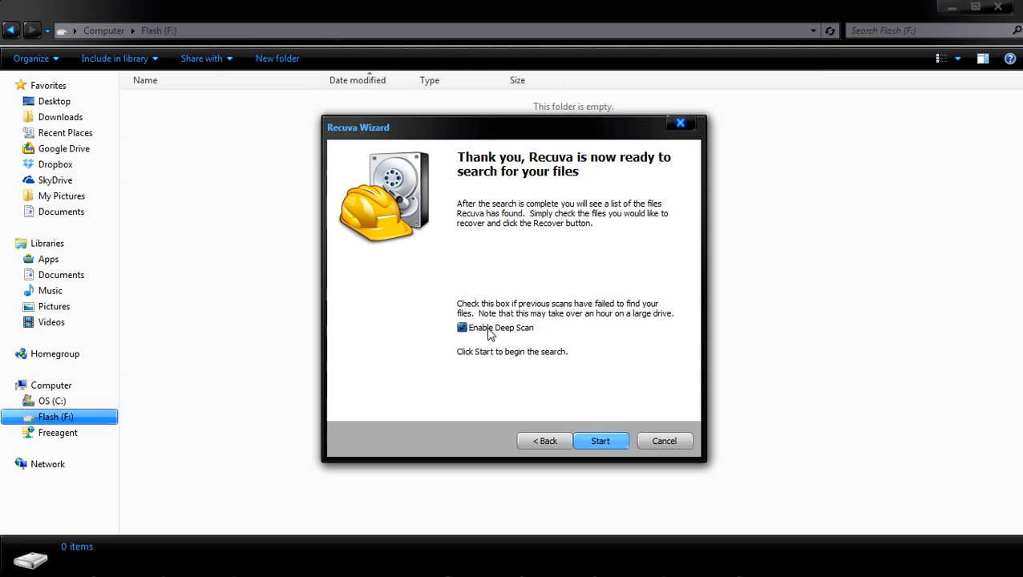
left_click(600, 441)
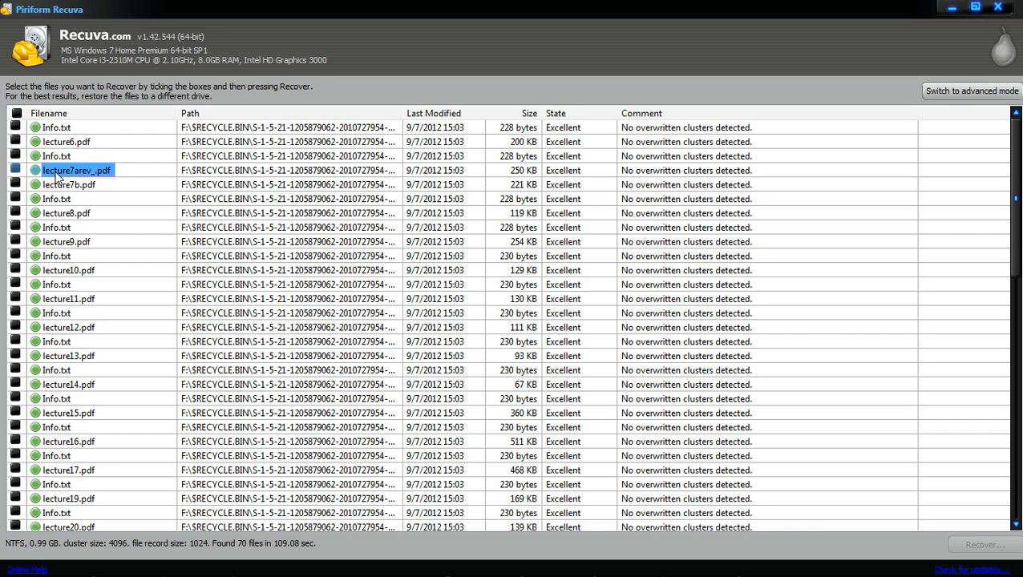
- Tick all 70 found files and bring up the actions menu on a lecture PDF
scroll("down", 3)
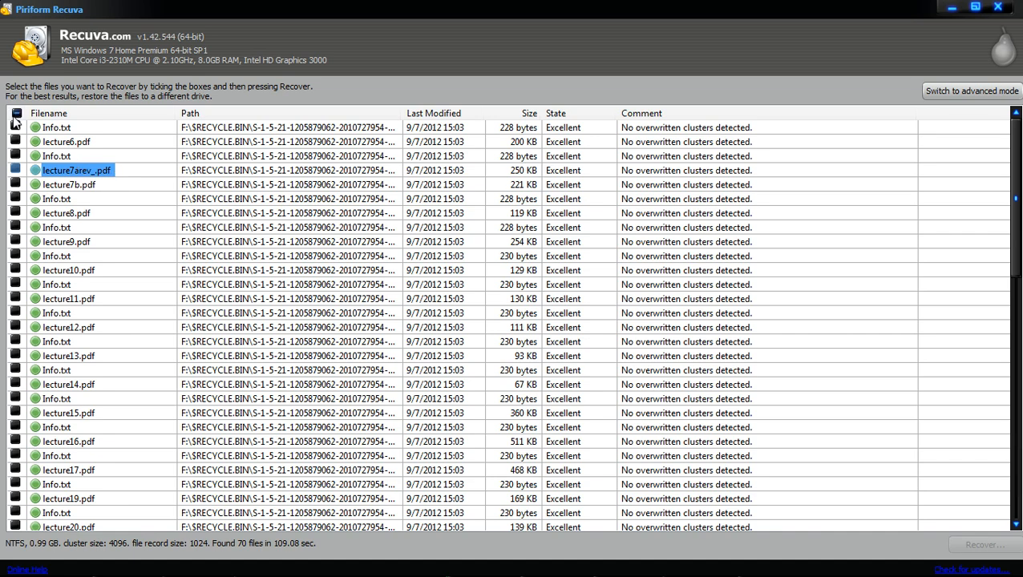
left_click(15, 113)
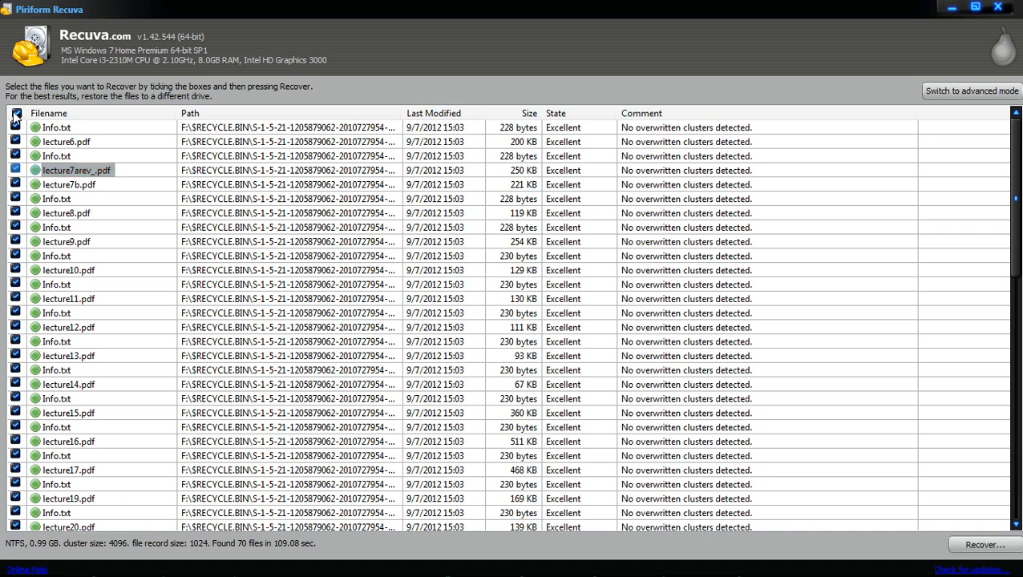
right_click(76, 170)
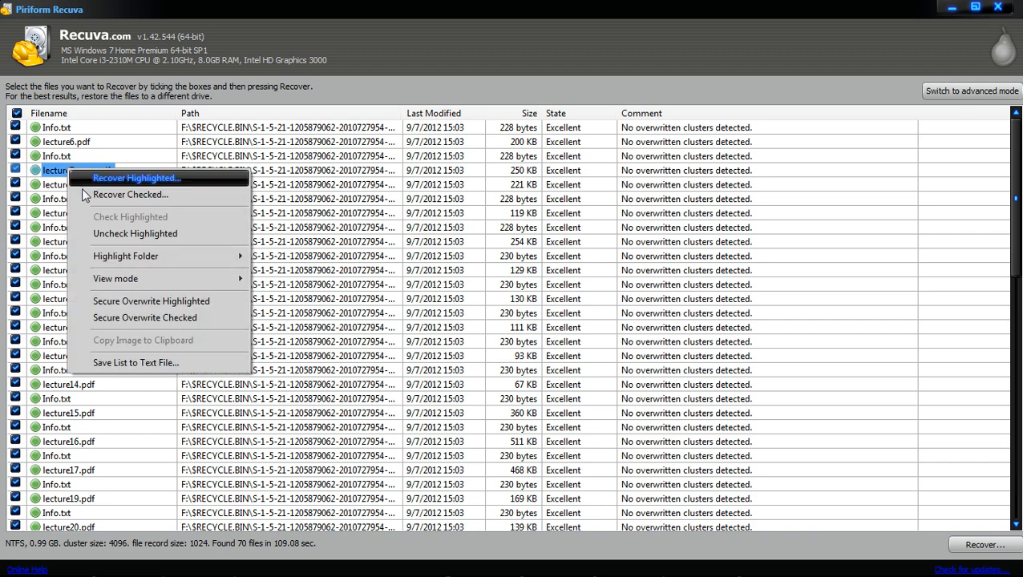
mouse_move(198, 8)
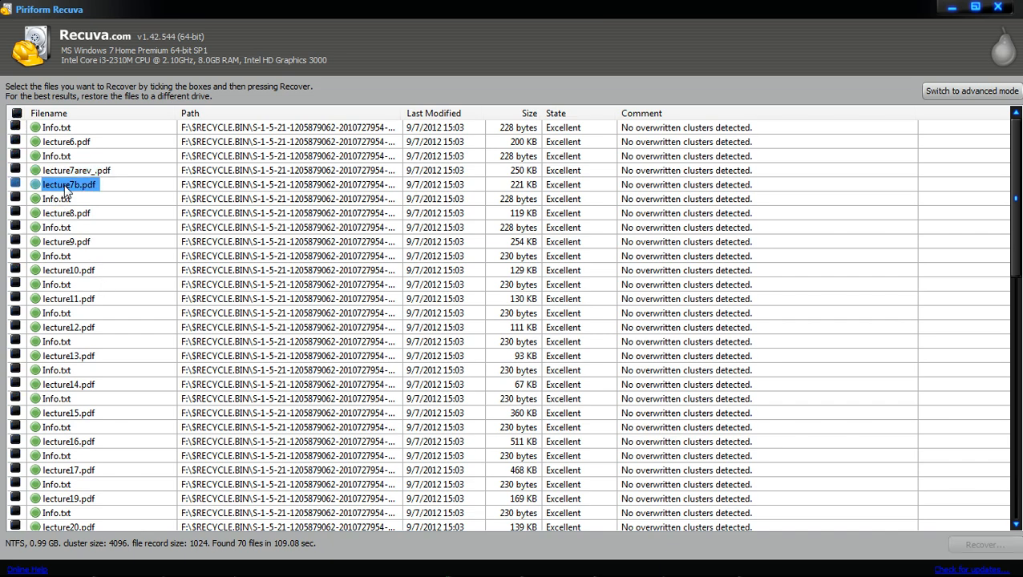
- Recover the highlighted lecture7b.pdf into 0recover\test and dismiss the completion message
right_click(68, 184)
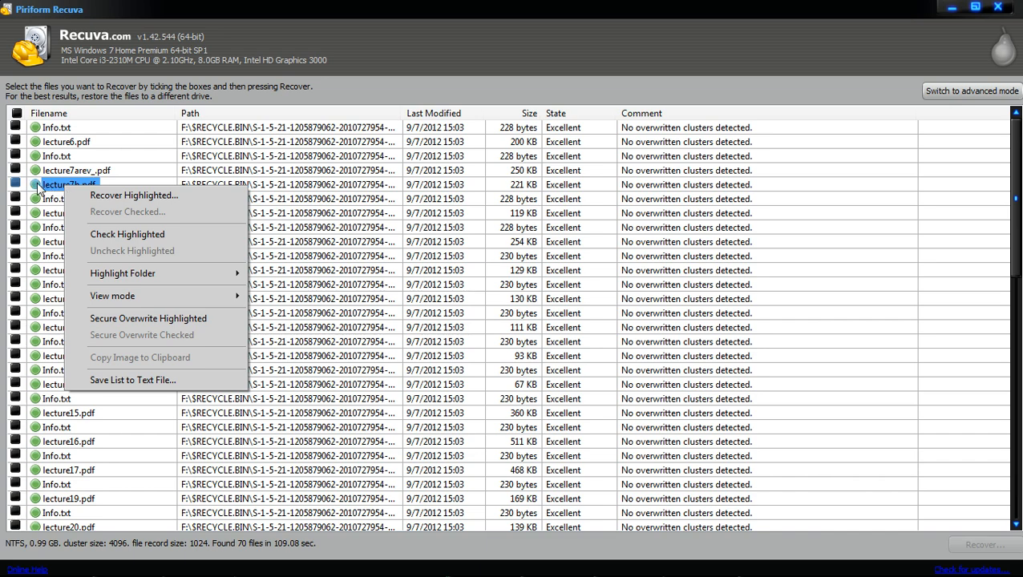
left_click(134, 195)
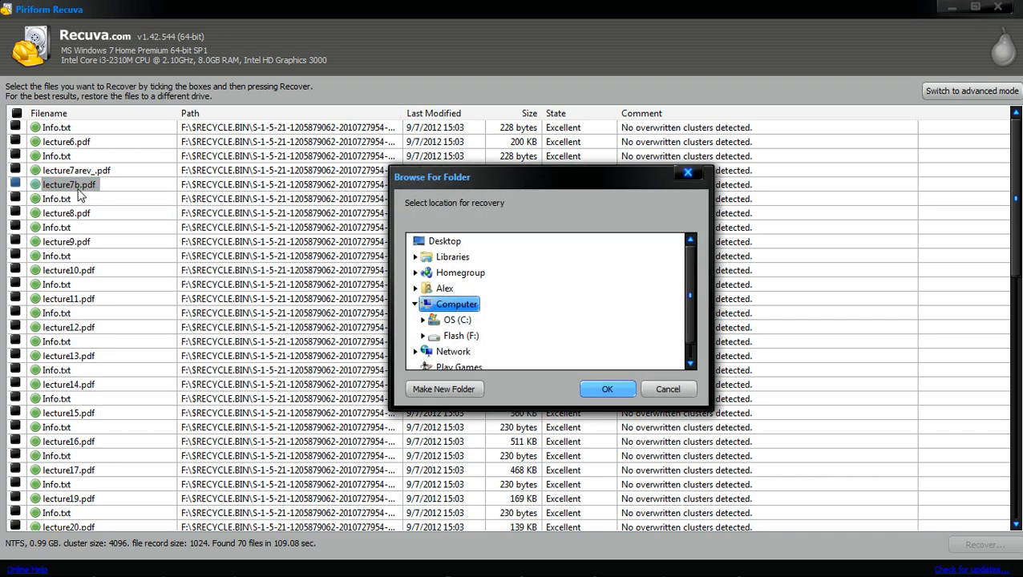
mouse_move(456, 303)
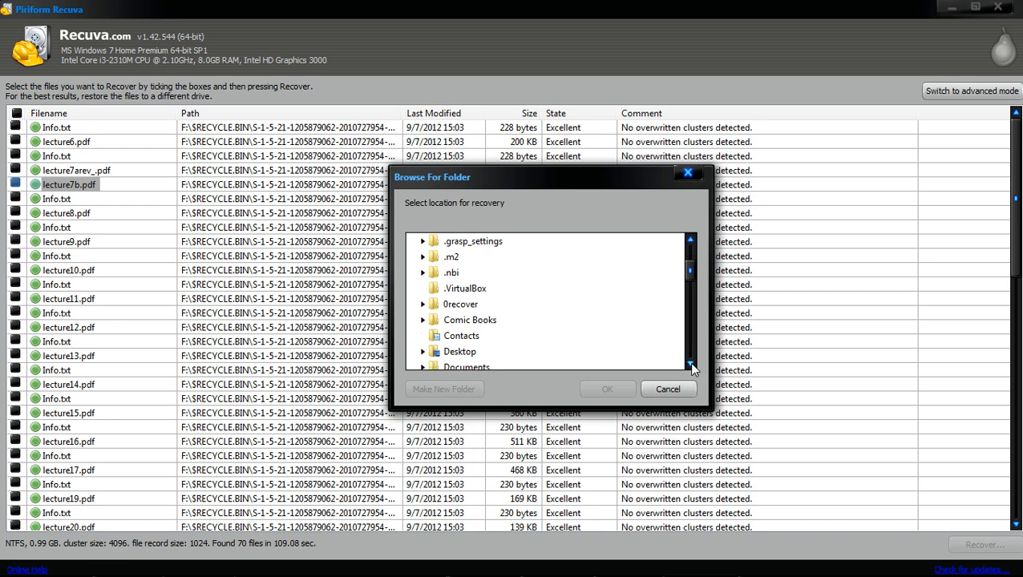
left_click(460, 303)
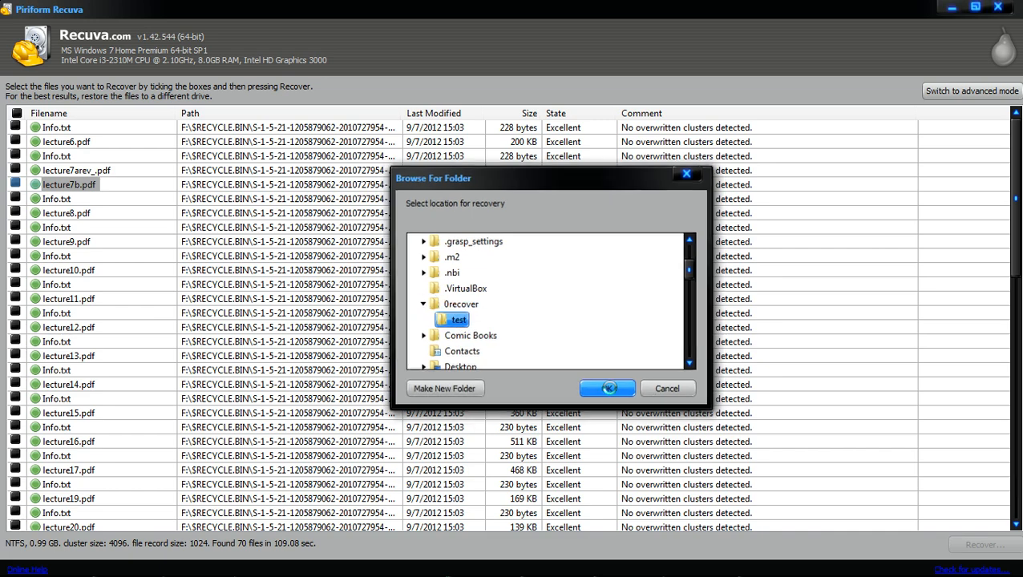
left_click(607, 388)
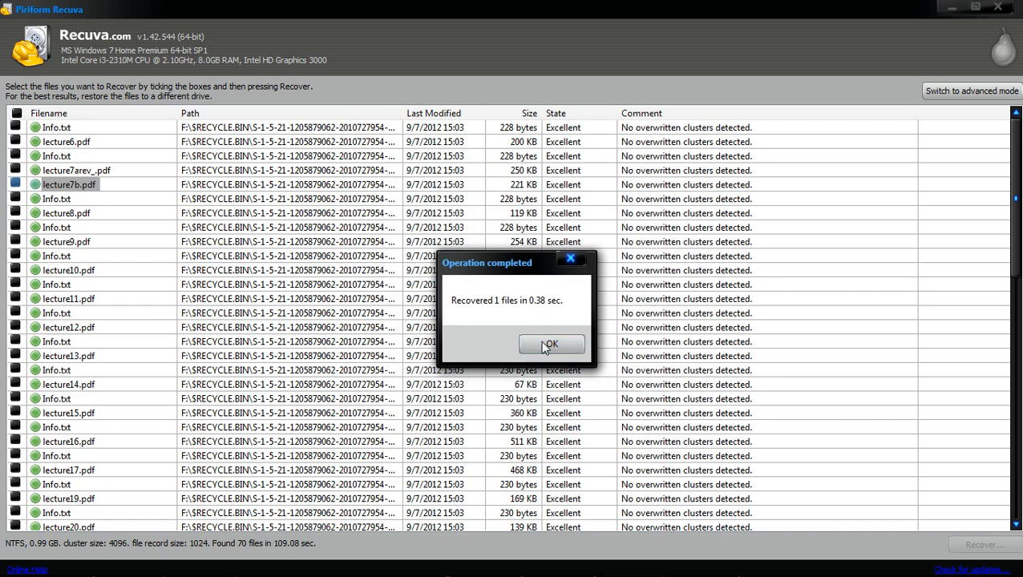
left_click(552, 344)
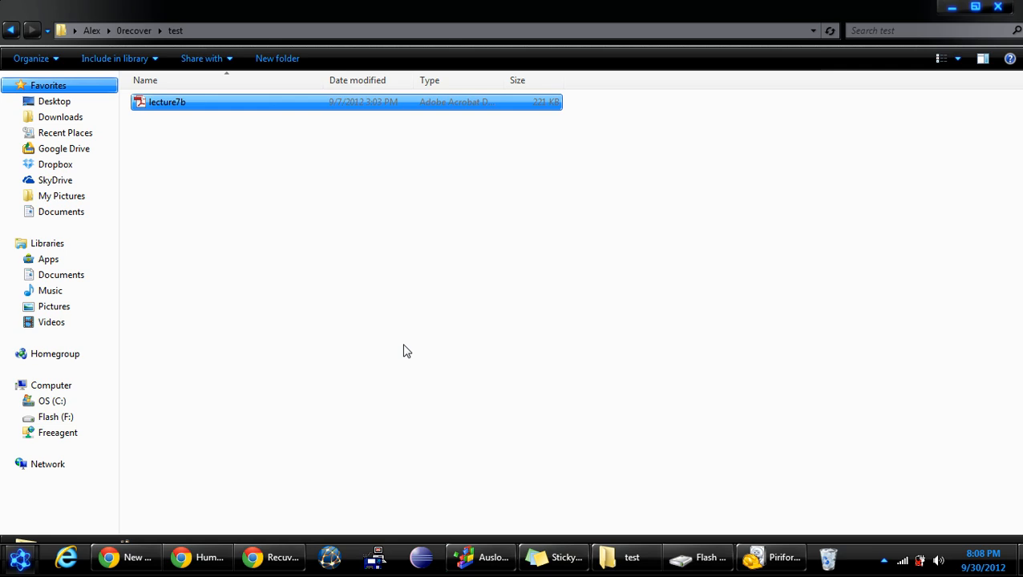
- Open the recovered lecture7b.pdf in Adobe Reader and scroll through it
left_click(167, 102)
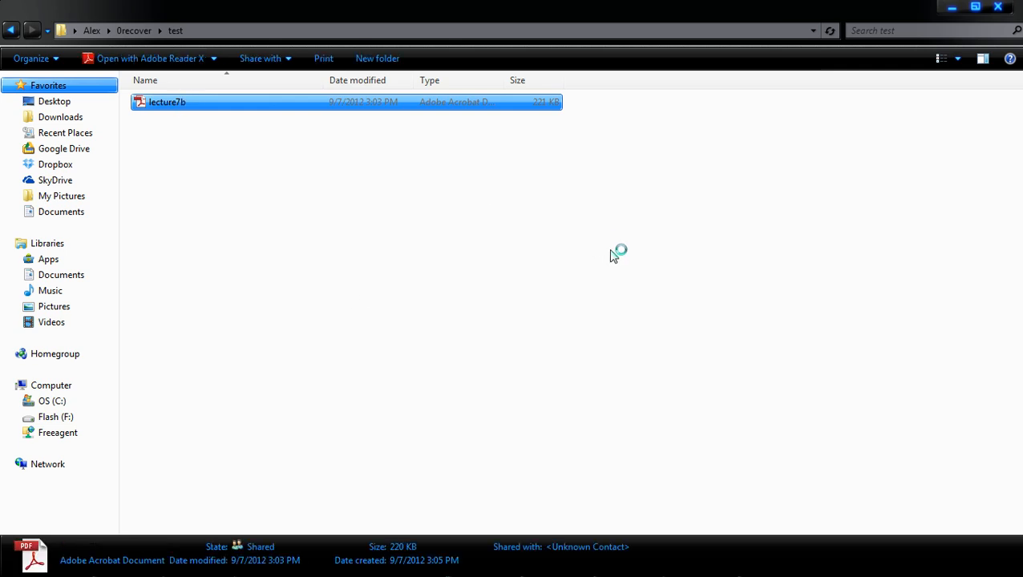
double_click(166, 101)
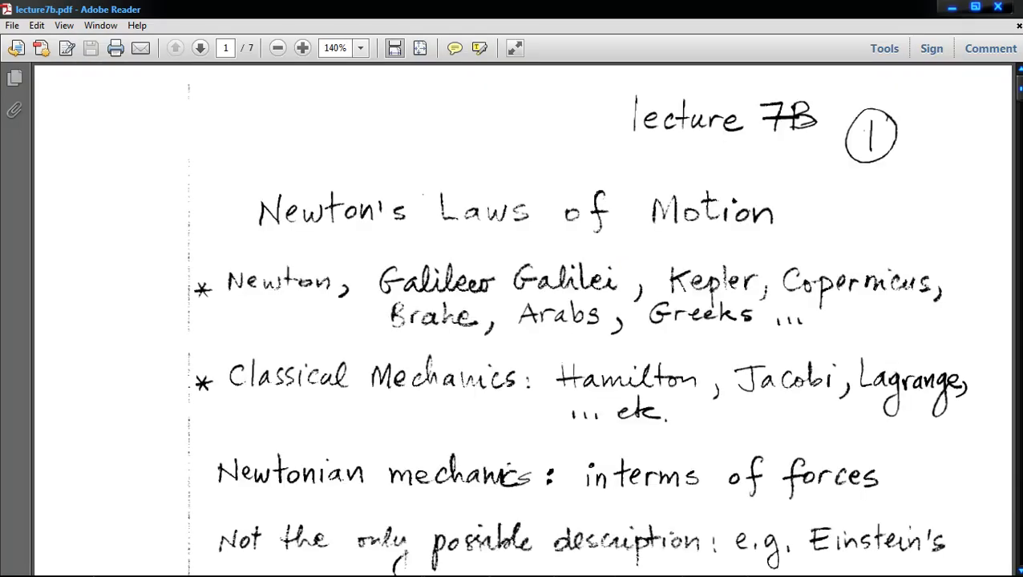
scroll("down", 3)
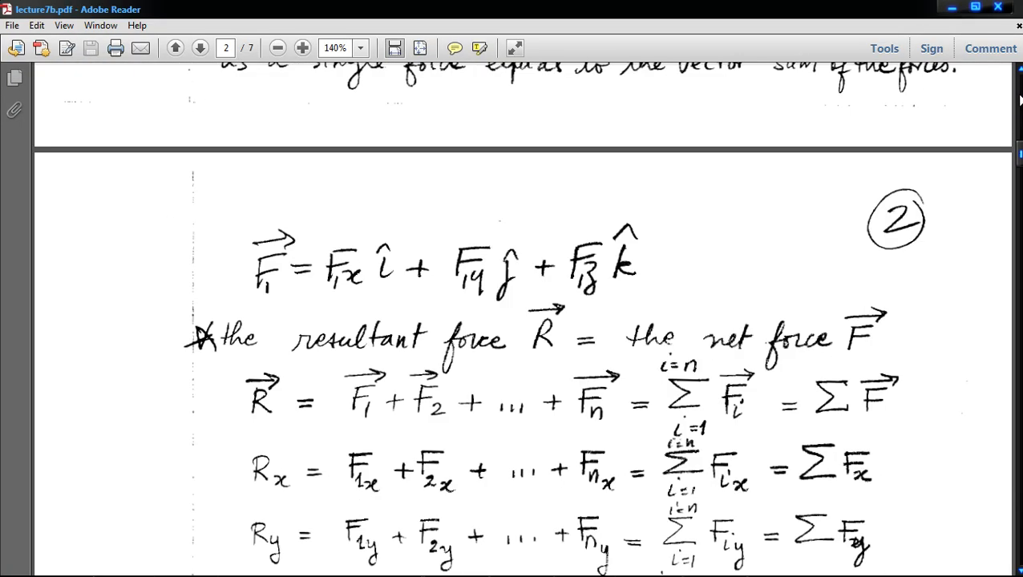